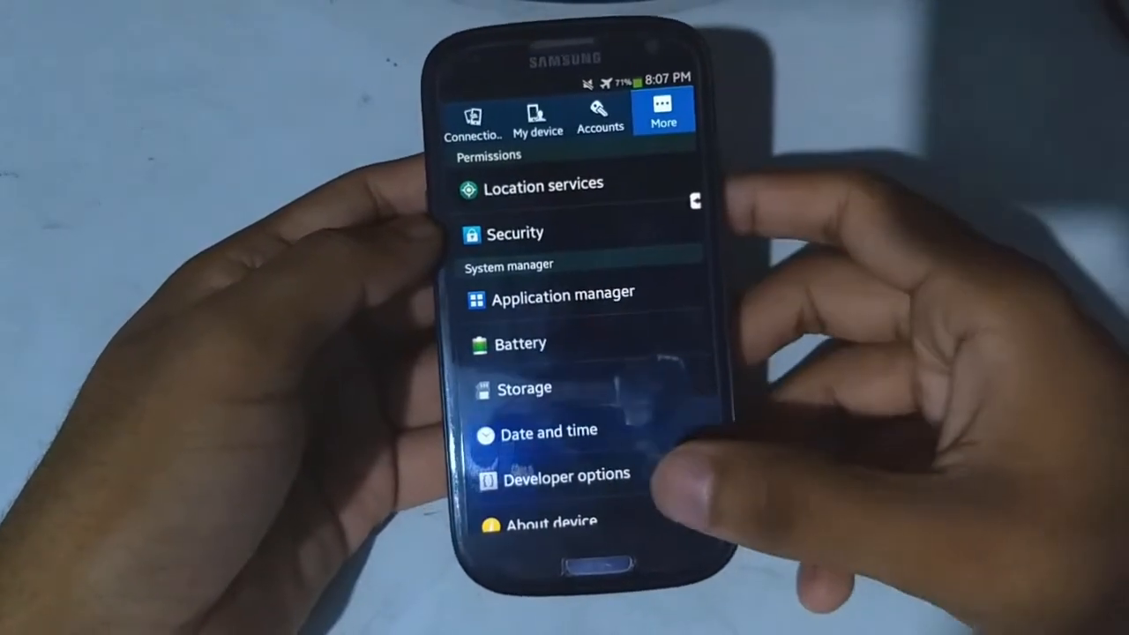
pyautogui.scroll(3)
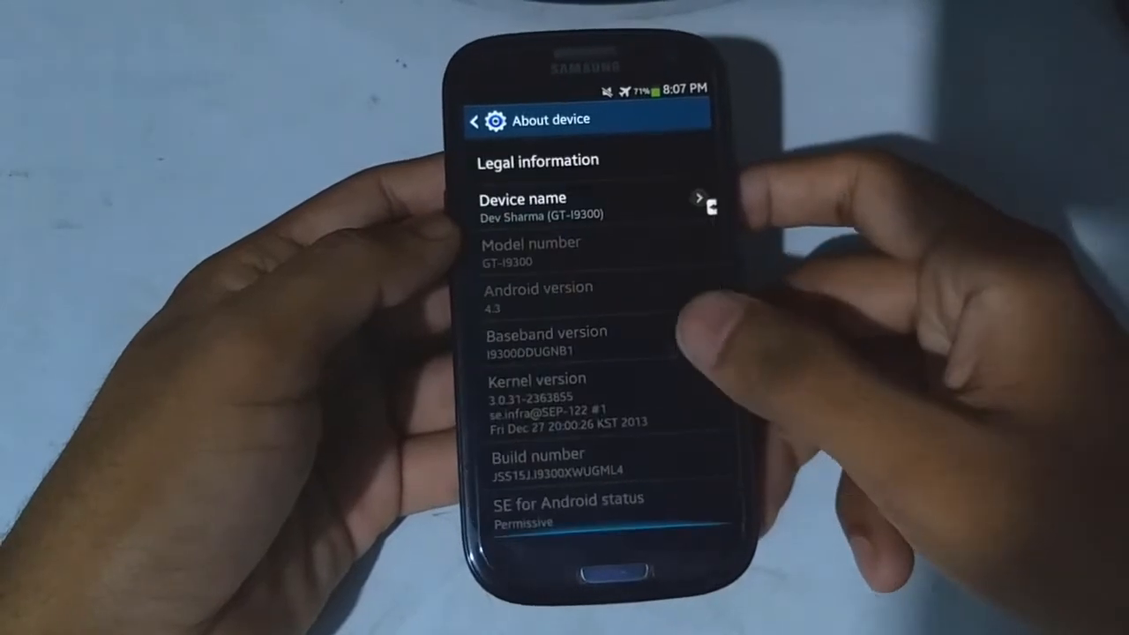
pyautogui.scroll(-3)
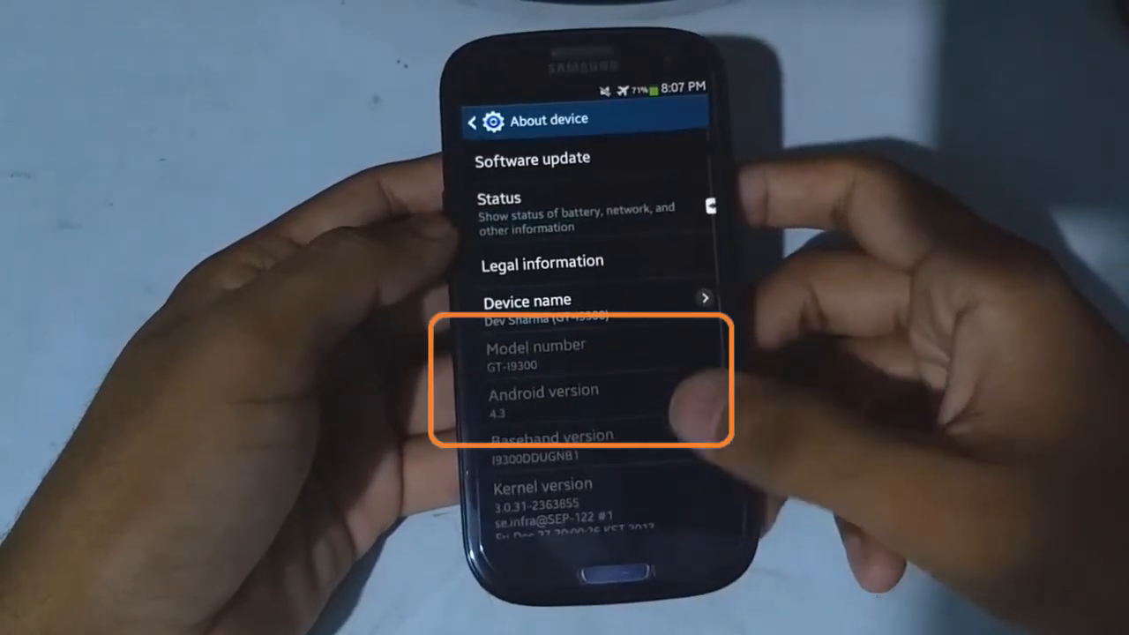